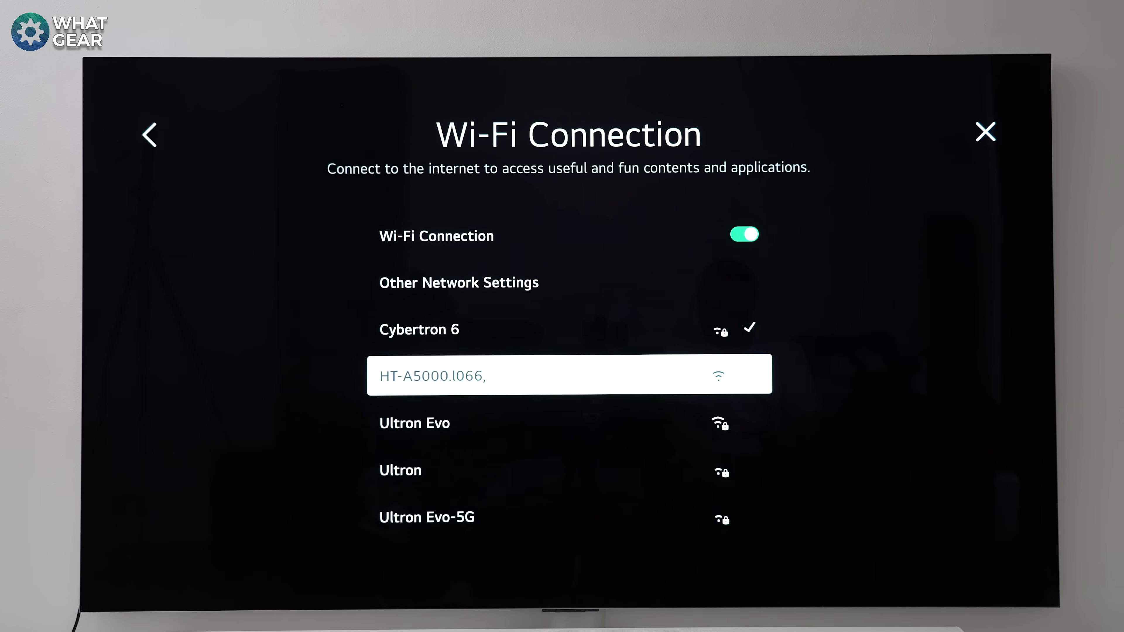
Step: Reach the Camera panel's Casting entry from the universal menu
{"action": "scroll", "scroll_direction": "down", "scroll_amount": 3}
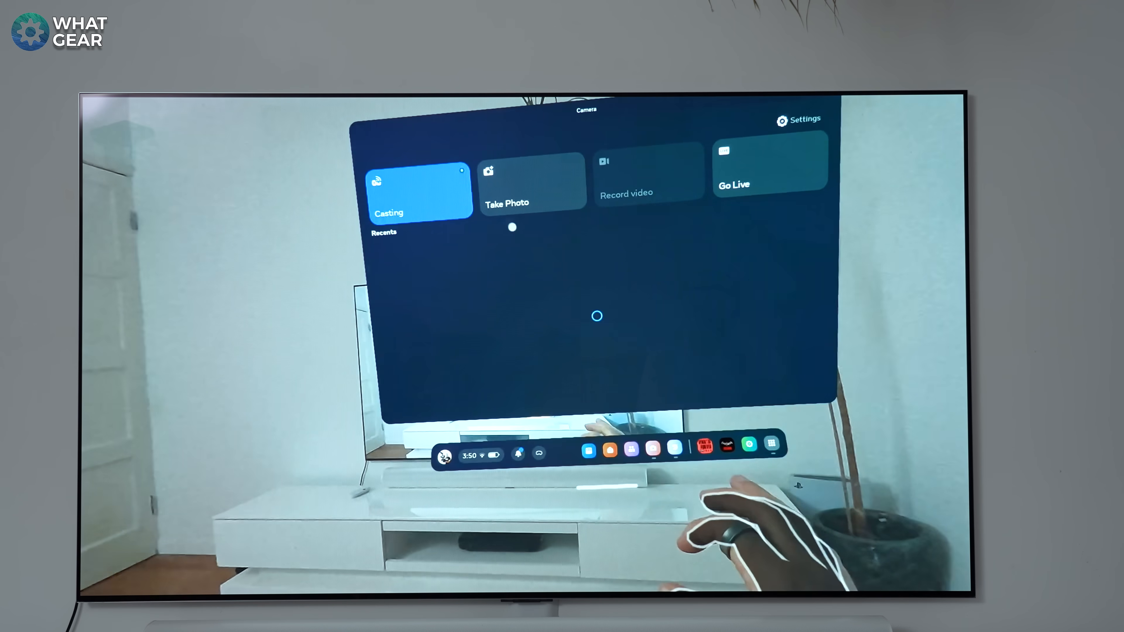
{"action": "left_click", "coordinate": [419, 194]}
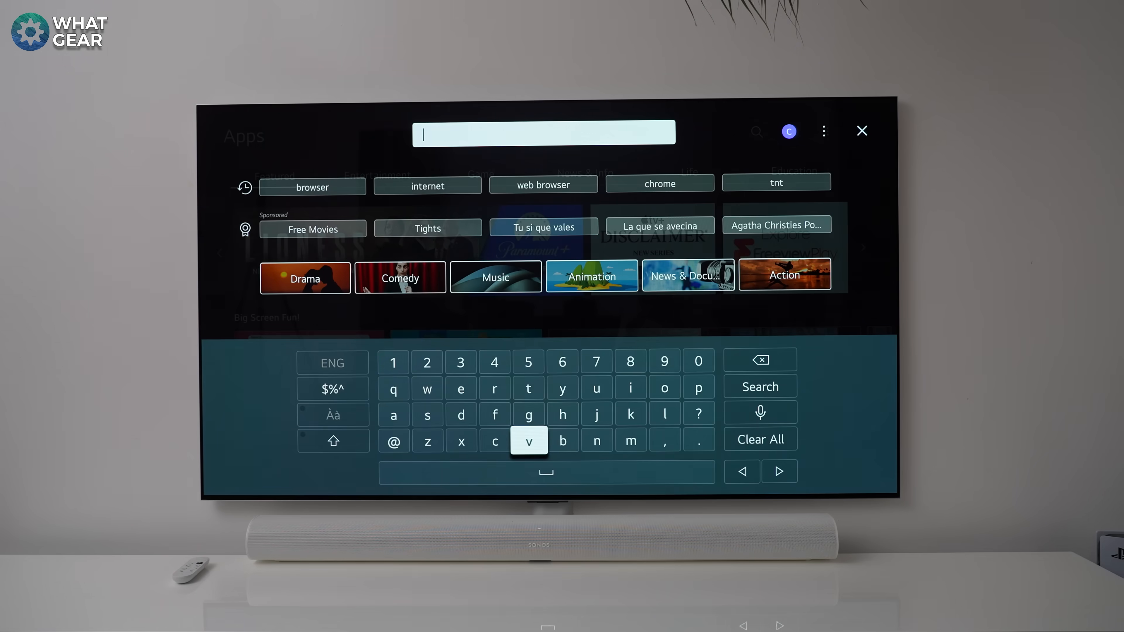
Step: Spell 'web browser' in the LG Content Store search with the on-screen keyboard
{"action": "left_click", "coordinate": [562, 440]}
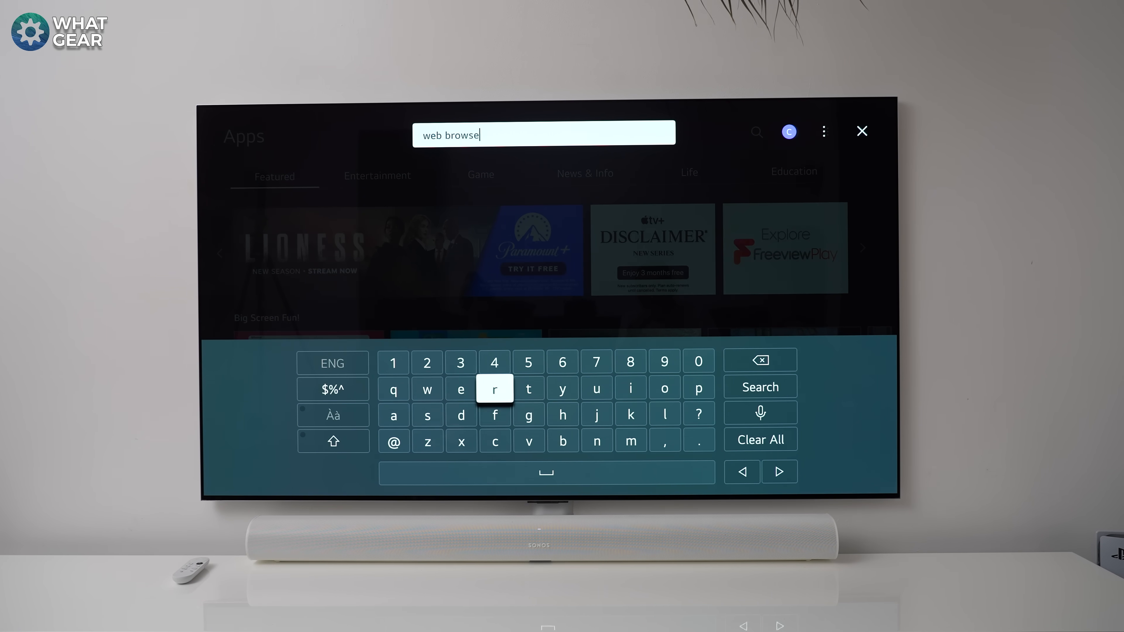
{"action": "left_click", "coordinate": [494, 388]}
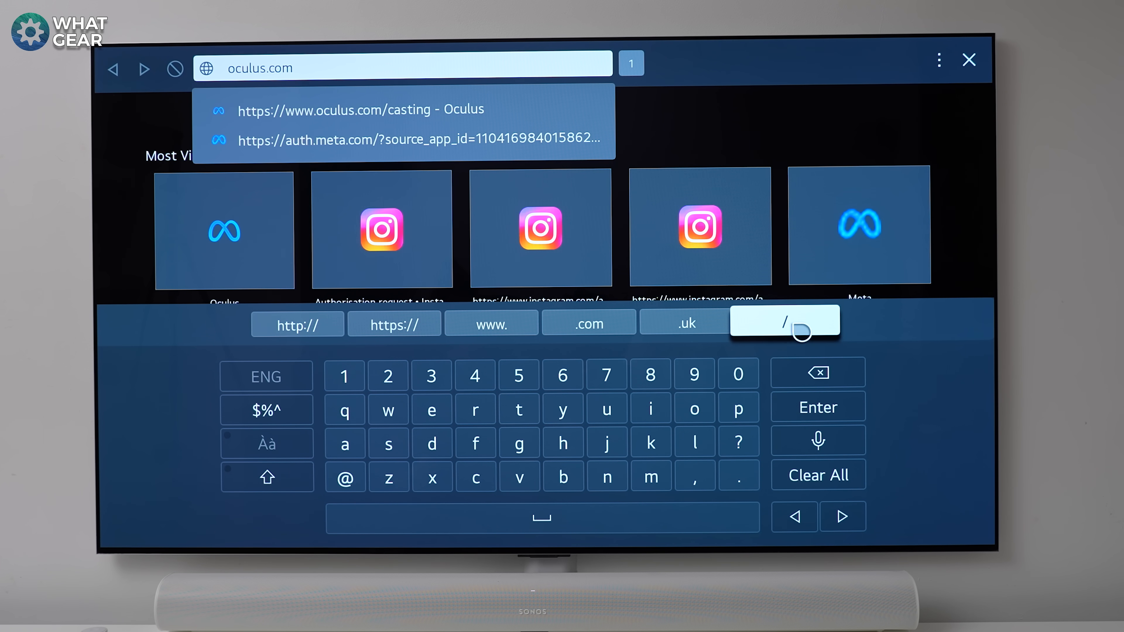
Step: Enter oculus.com/casting in the TV browser's address bar and load it
{"action": "left_click", "coordinate": [784, 323]}
{"action": "type", "text": "/casti"}
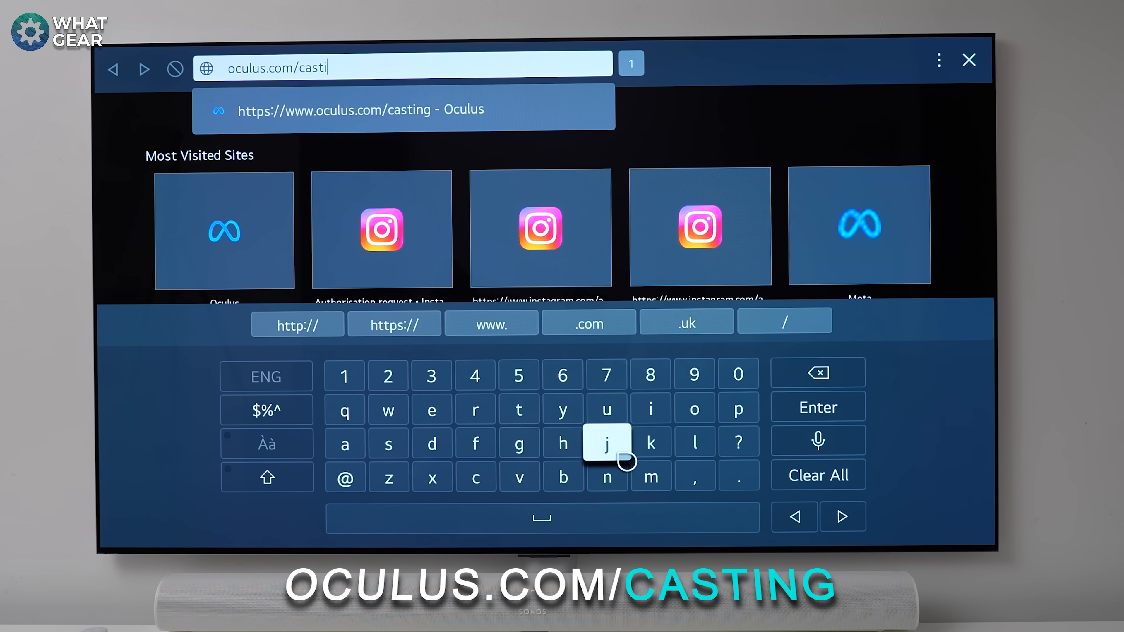
{"action": "left_click", "coordinate": [518, 443]}
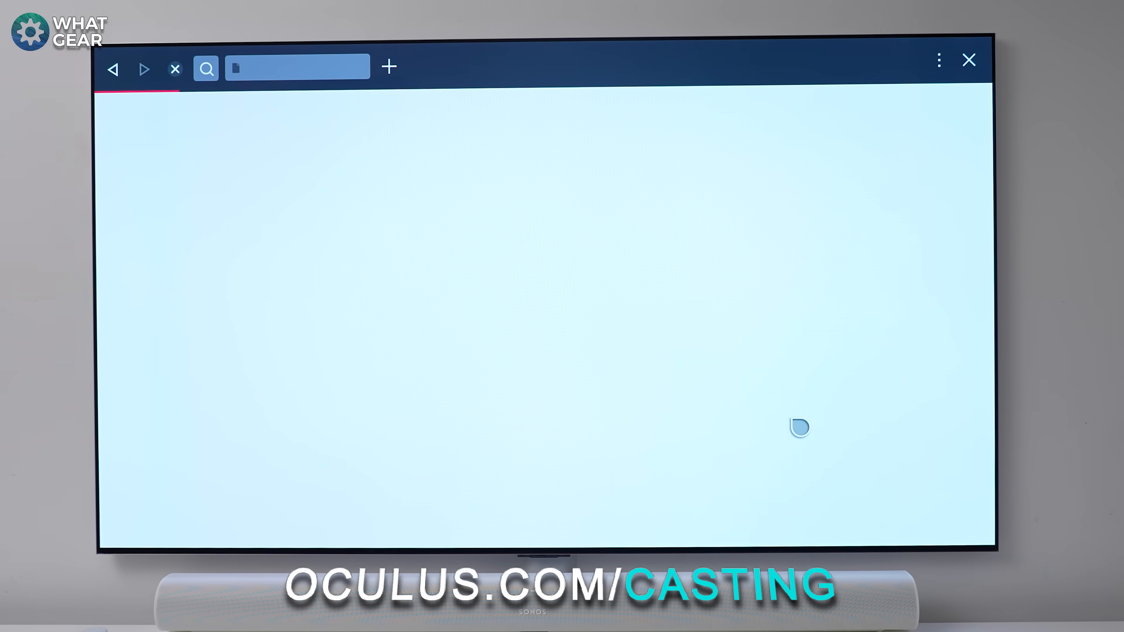
{"action": "type", "text": "Oculus"}
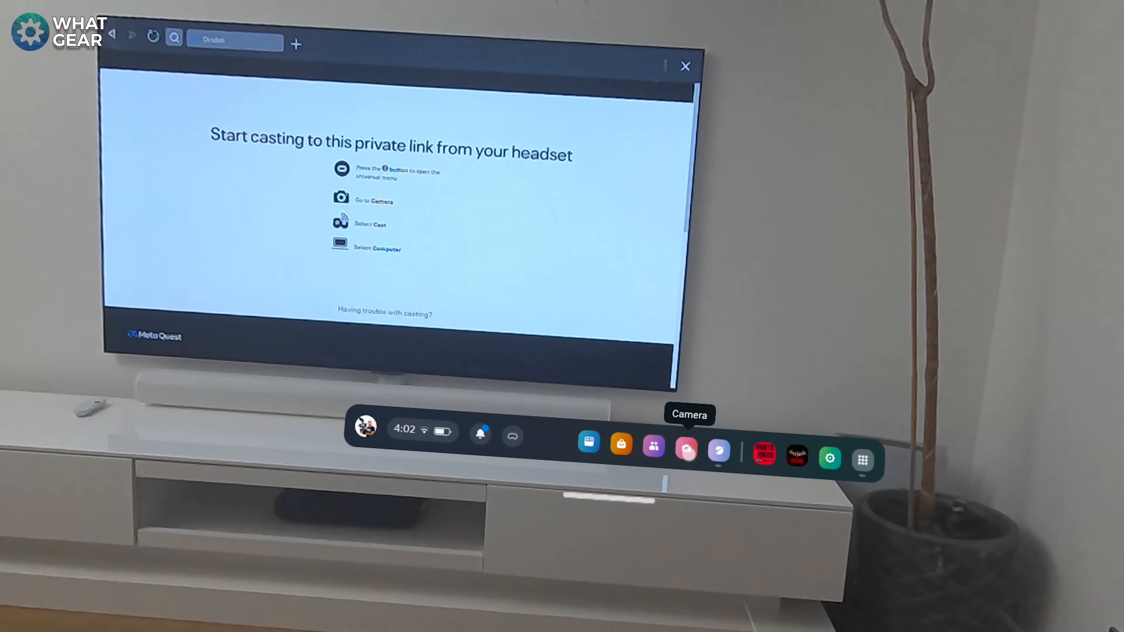
Step: Reach the headset's Camera casting features to cast to the Computer link
{"action": "left_click", "coordinate": [684, 448]}
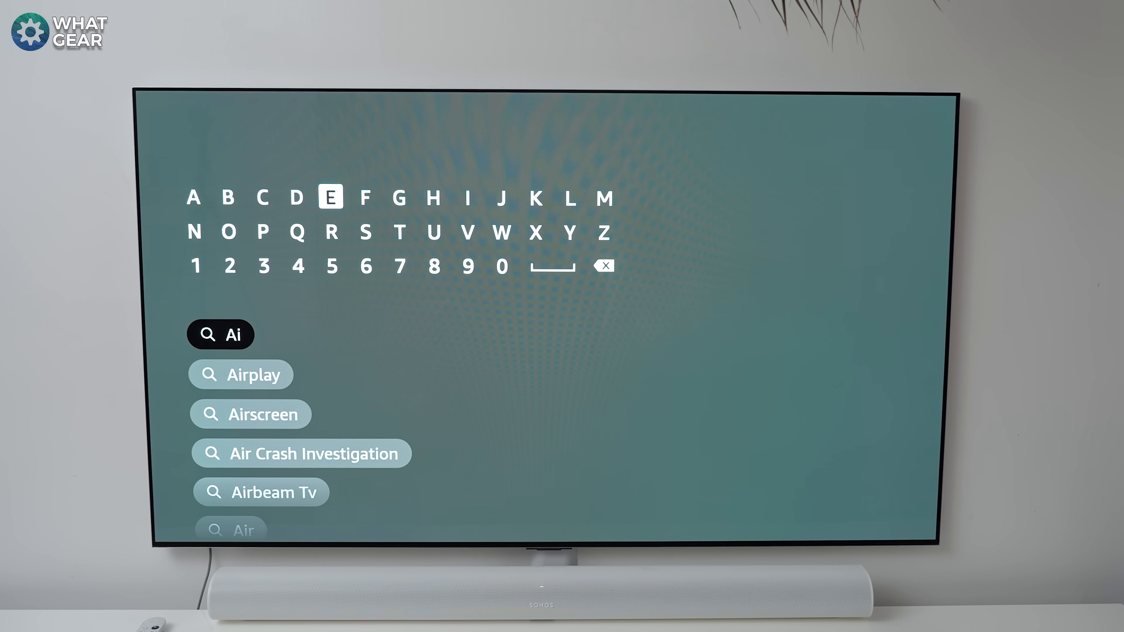
Step: Search Fire TV for AirScreen, pick the suggestion and launch the app
{"action": "left_click", "coordinate": [364, 232]}
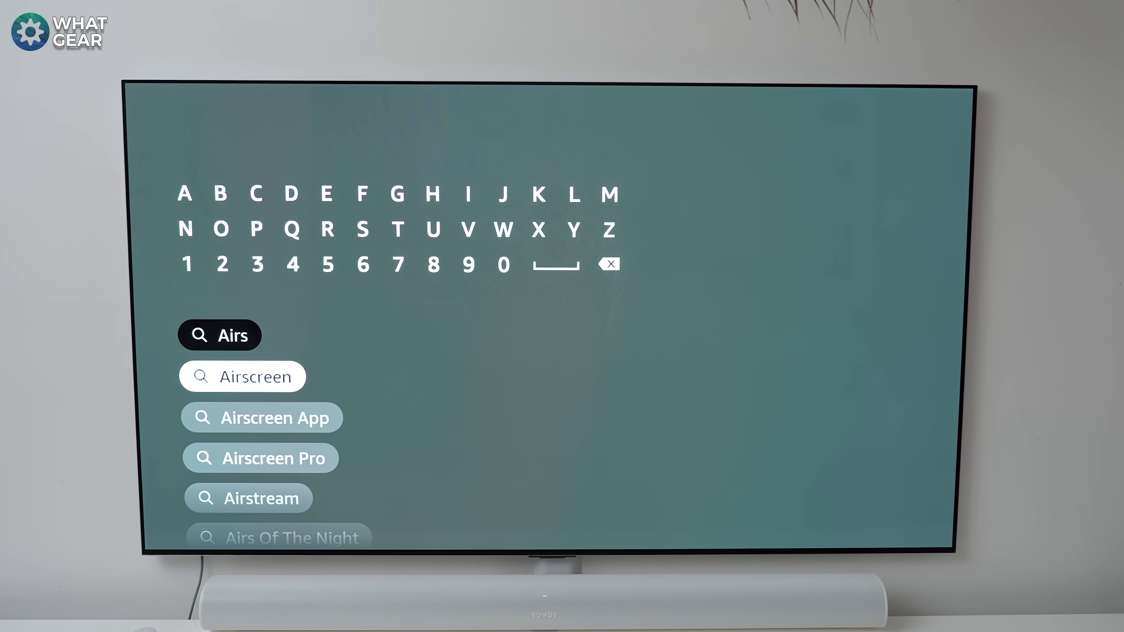
{"action": "left_click", "coordinate": [242, 376]}
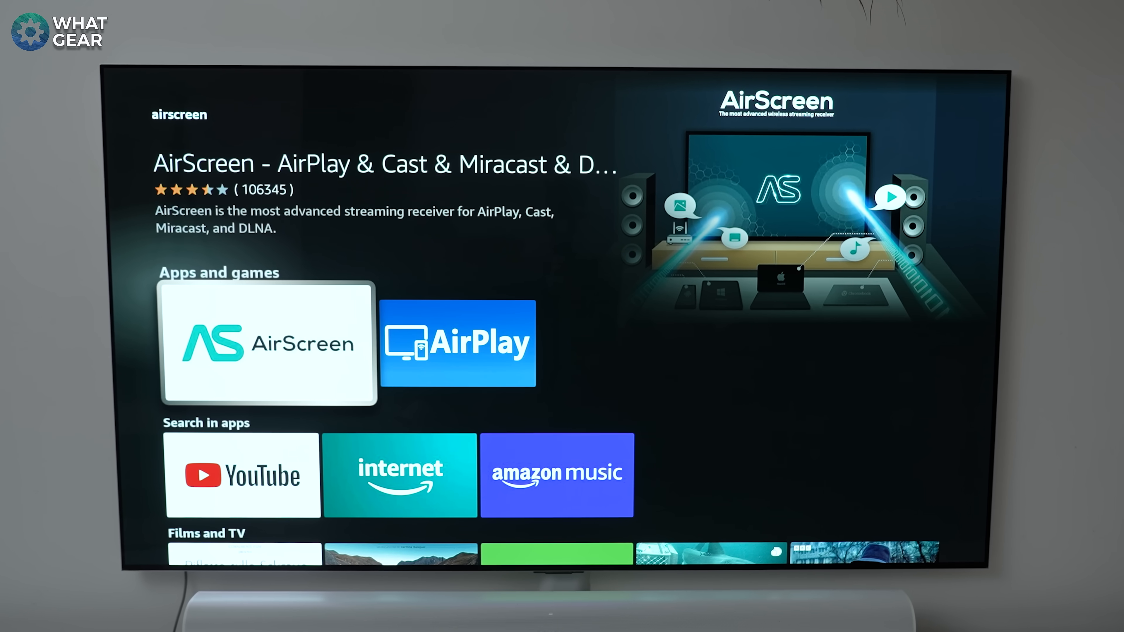
{"action": "left_click", "coordinate": [267, 344]}
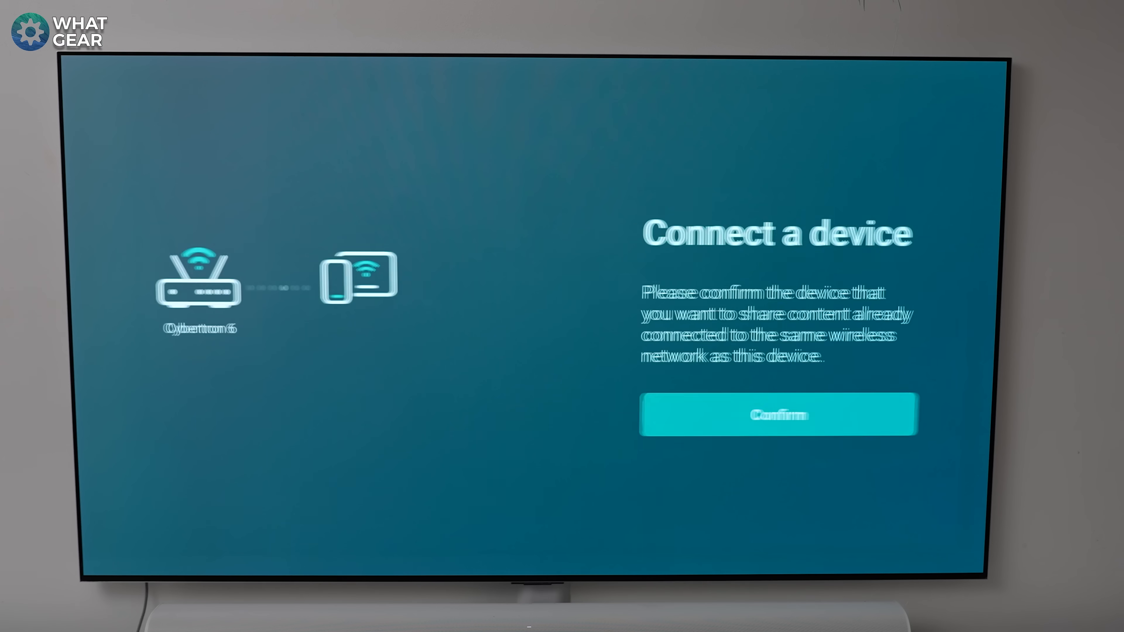
Step: Confirm device sharing so AirScreen shows its QR code and 192.168.0.92:7000 address
{"action": "left_click", "coordinate": [779, 415]}
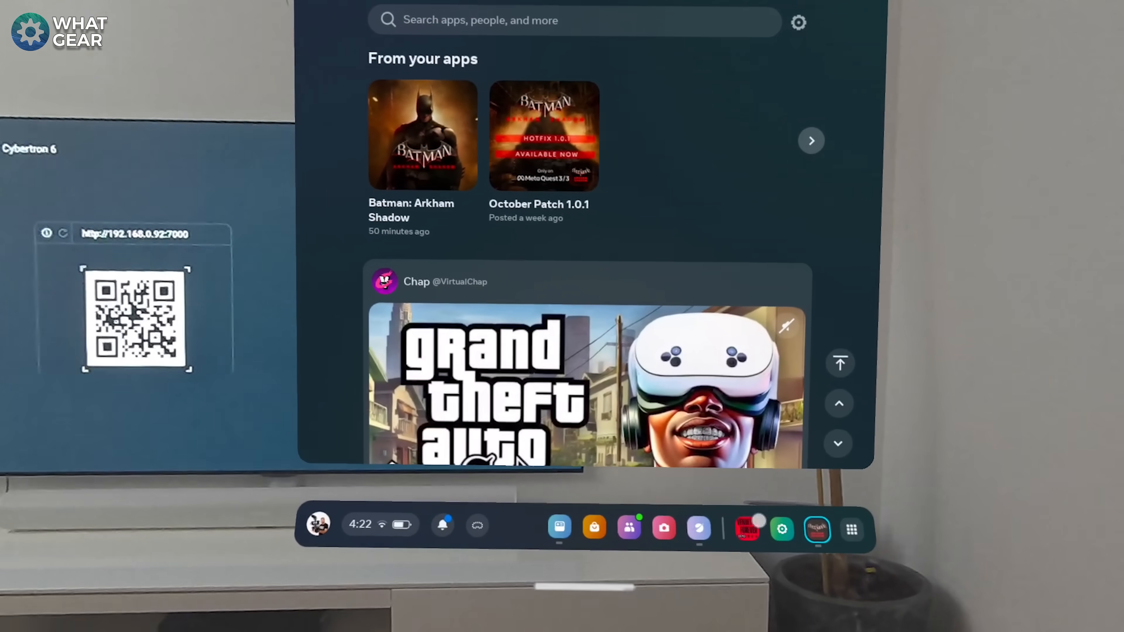
{"action": "left_click", "coordinate": [850, 529]}
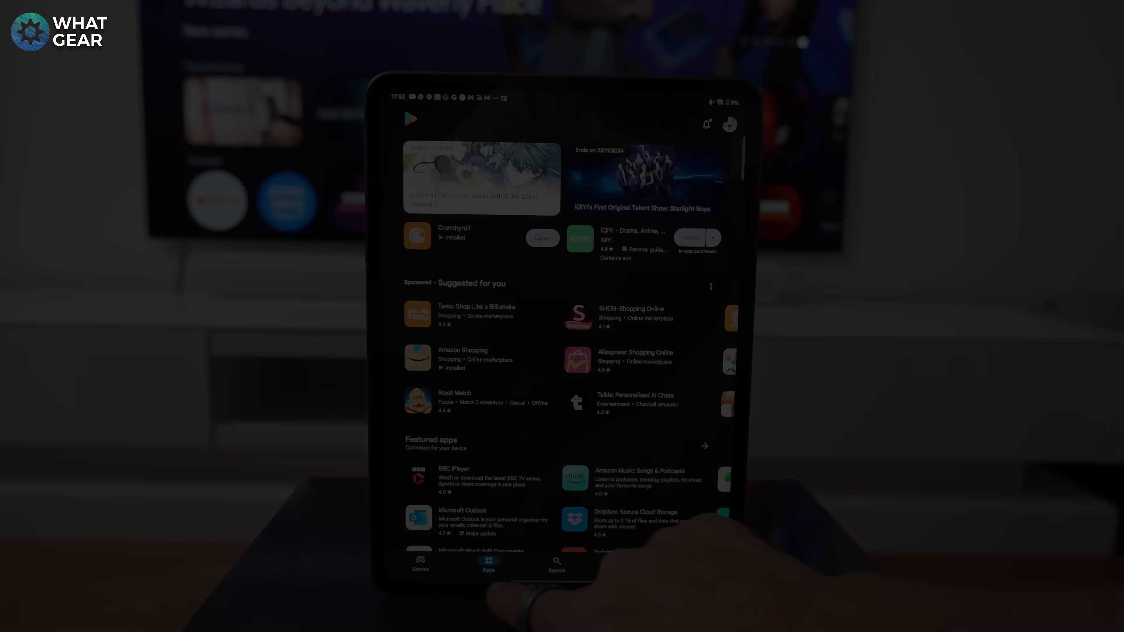
Step: Search the Play Store via the 'meta quest 3' recent search to reach the Meta Horizon app
{"action": "left_click", "coordinate": [556, 563]}
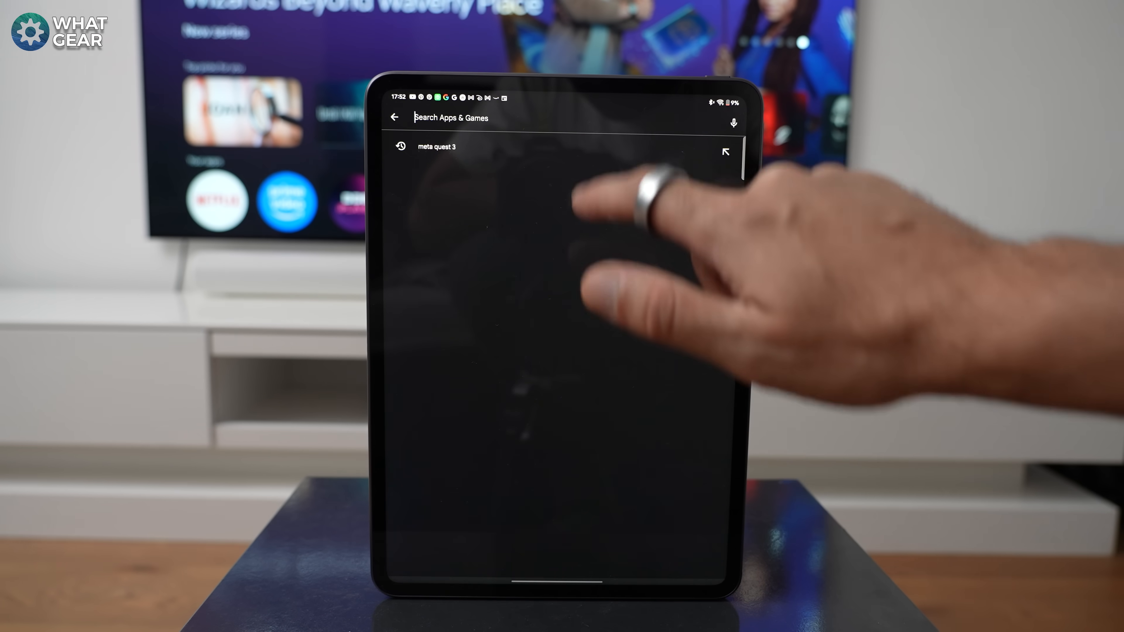
{"action": "left_click", "coordinate": [434, 146]}
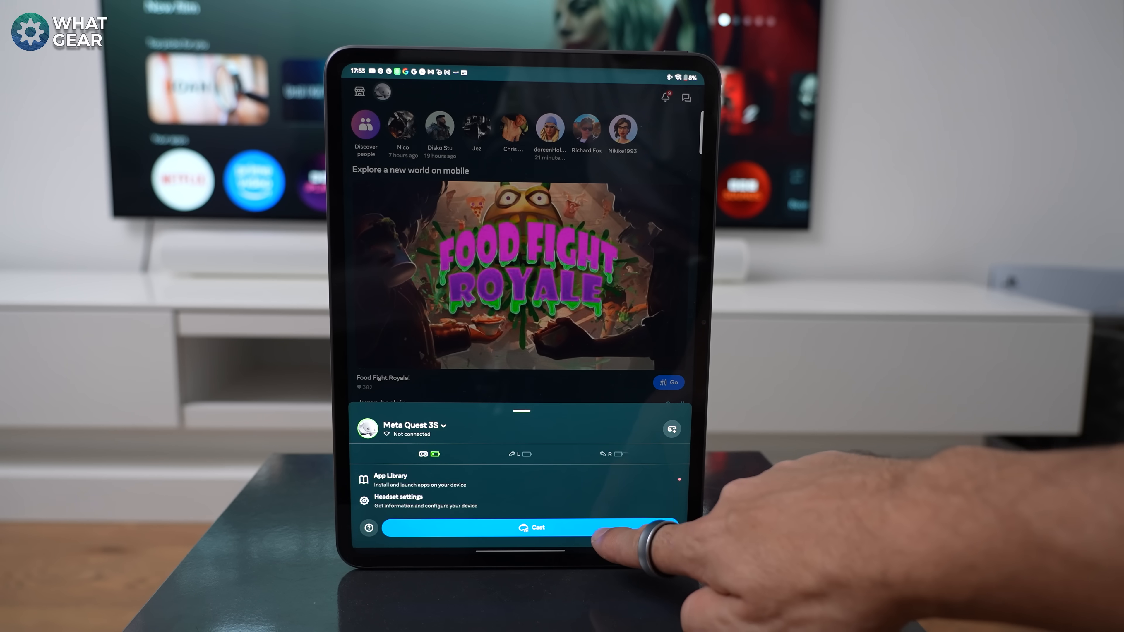
{"action": "left_click", "coordinate": [522, 527]}
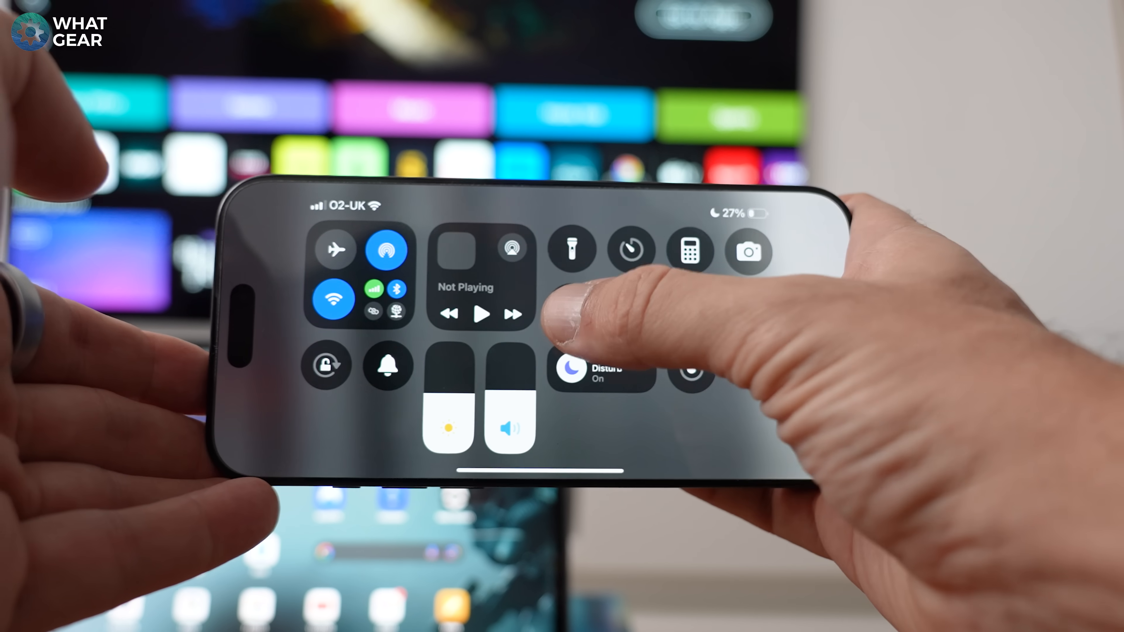
Step: Start Screen Mirroring from the iPhone Control Center to the TV
{"action": "left_click", "coordinate": [513, 249]}
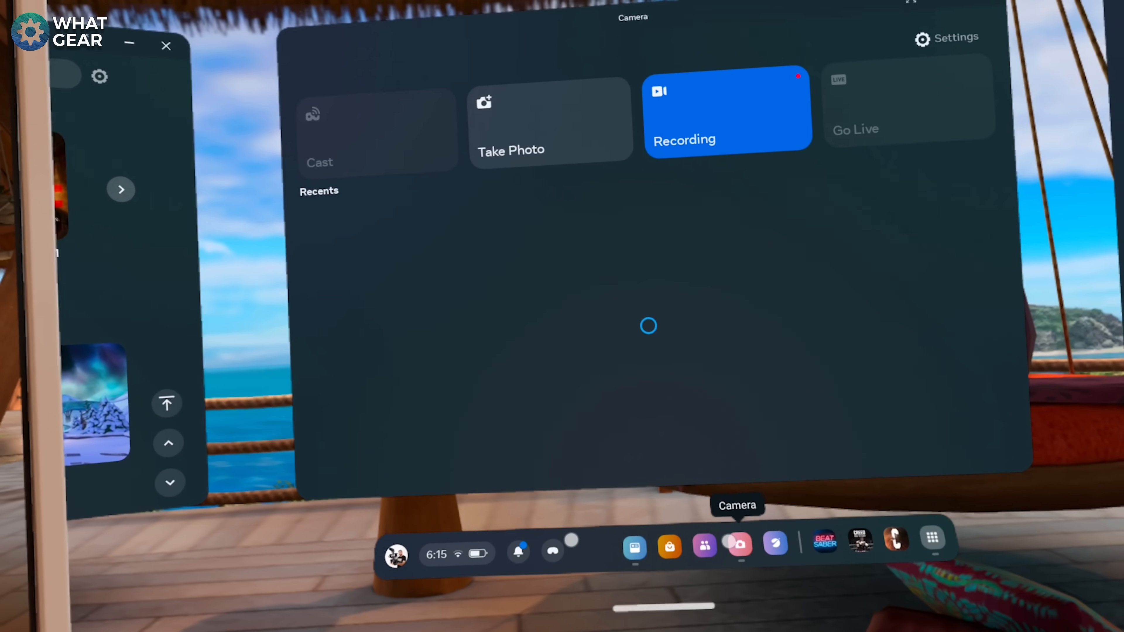
Step: Show the Cast From This Headset dialog listing Computer and the LG webOS TV
{"action": "left_click", "coordinate": [377, 133]}
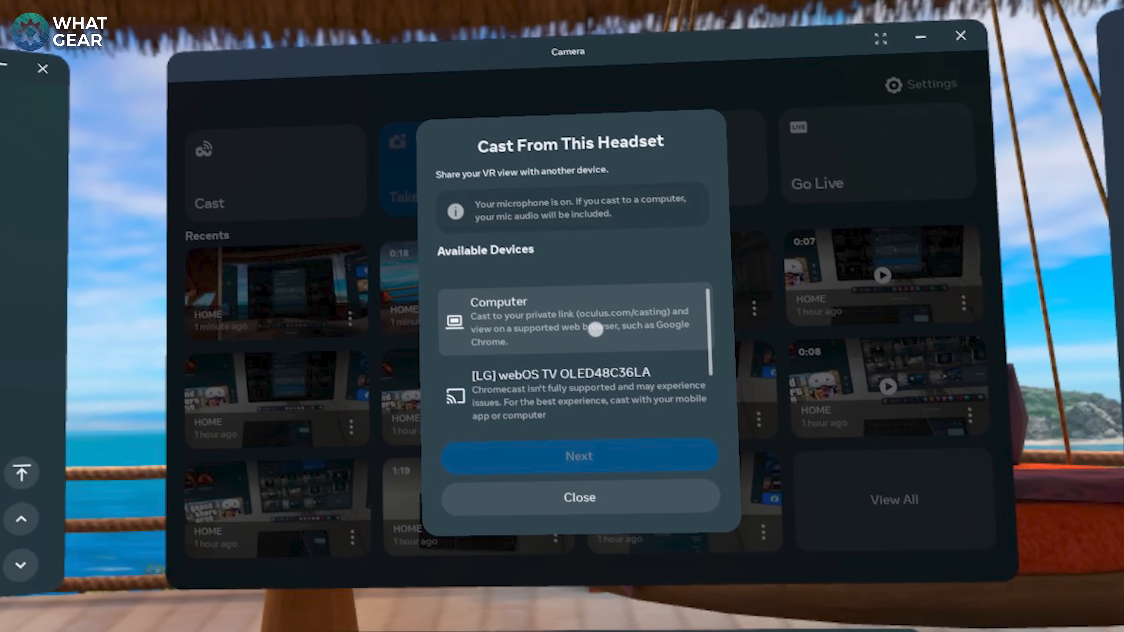